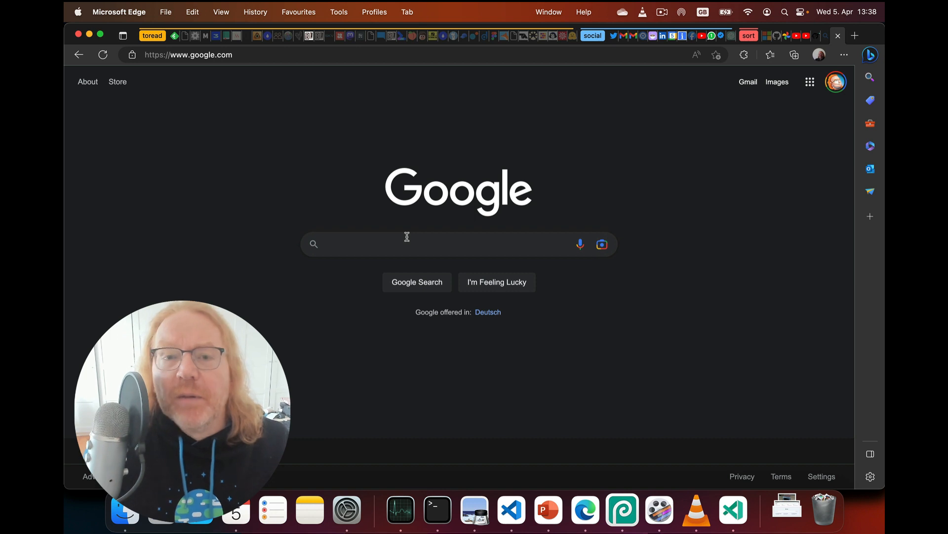
# - Load copilot4docs.githubnext.com in Edge, showing the signed-in GitHub Copilot for Docs welcome page
pyautogui.write('how do I use the fetch api')
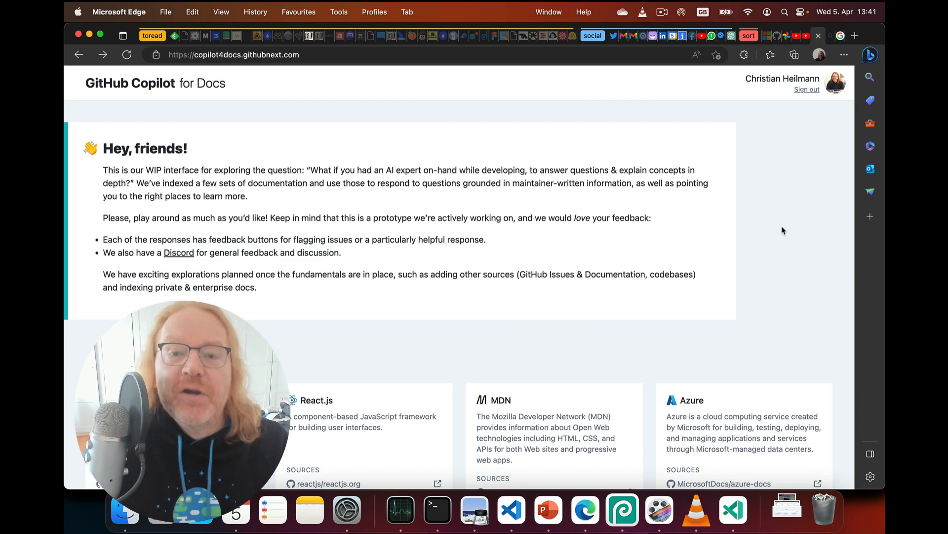
# - Scroll to Docsets and start a new thread on the MDN card
pyautogui.scroll(-3)
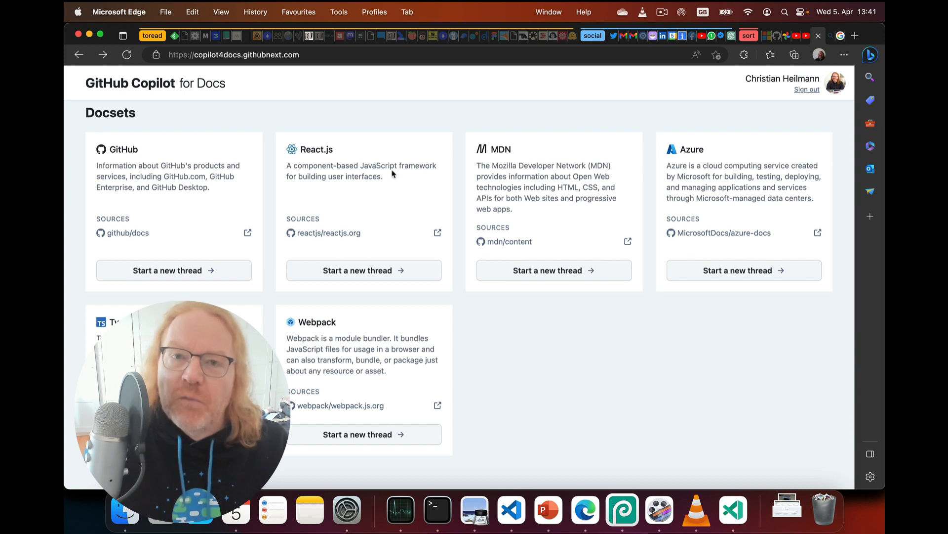
pyautogui.click(553, 270)
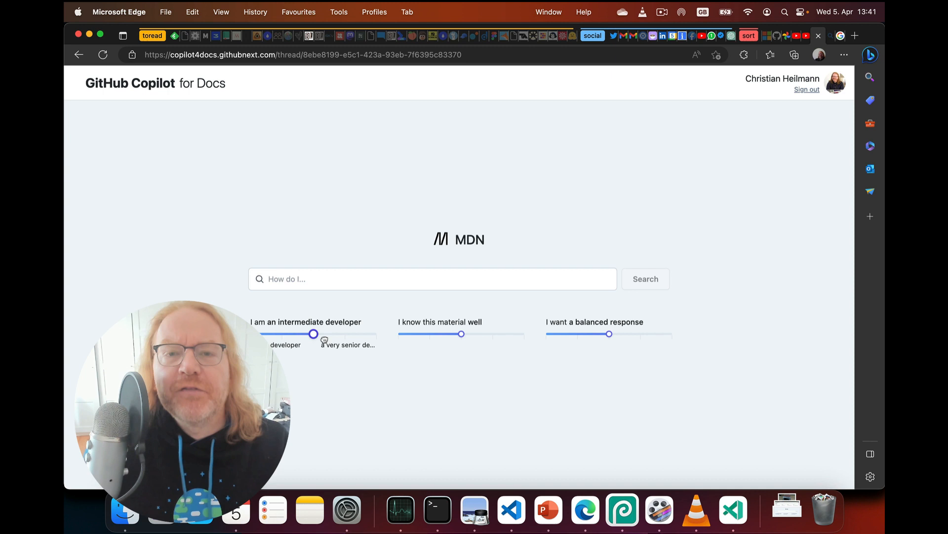
# - Set familiarity with the material to 'well' and response detail to 'lots of detail'
pyautogui.moveTo(462, 333); pyautogui.dragTo(429, 333)
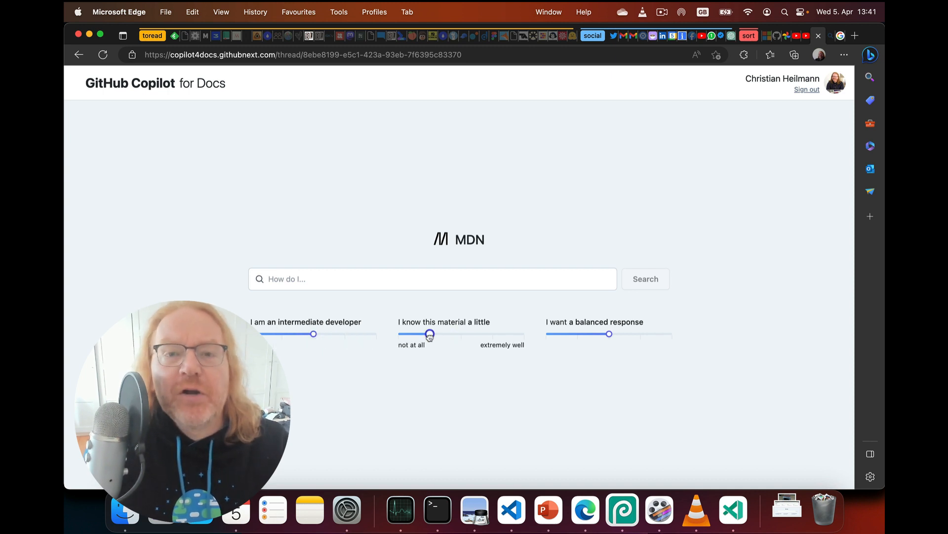
pyautogui.moveTo(430, 333); pyautogui.dragTo(461, 334)
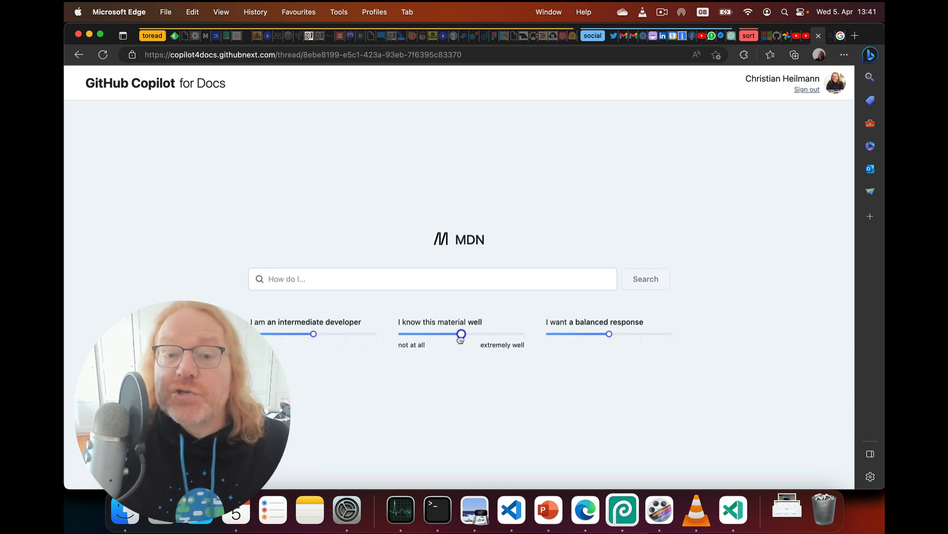
pyautogui.moveTo(610, 334); pyautogui.dragTo(579, 333)
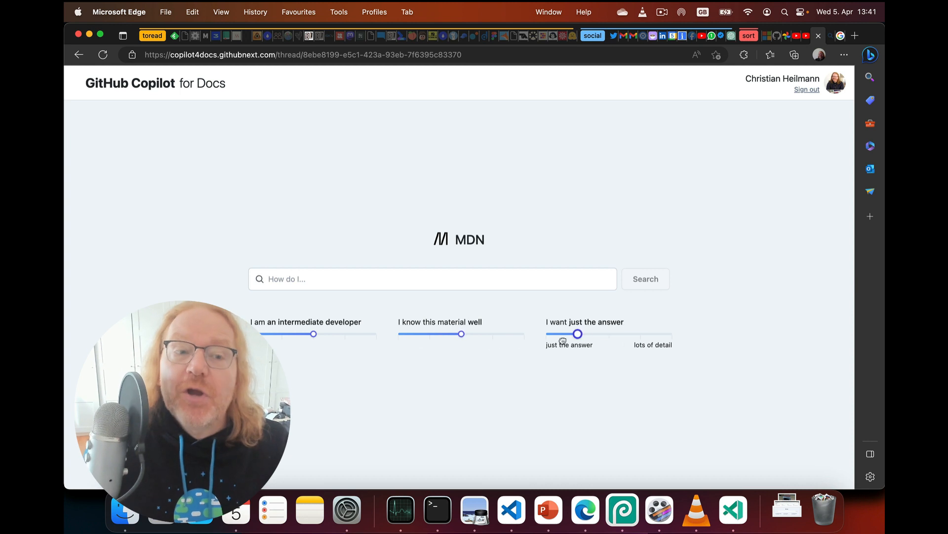
pyautogui.moveTo(579, 333); pyautogui.dragTo(671, 333)
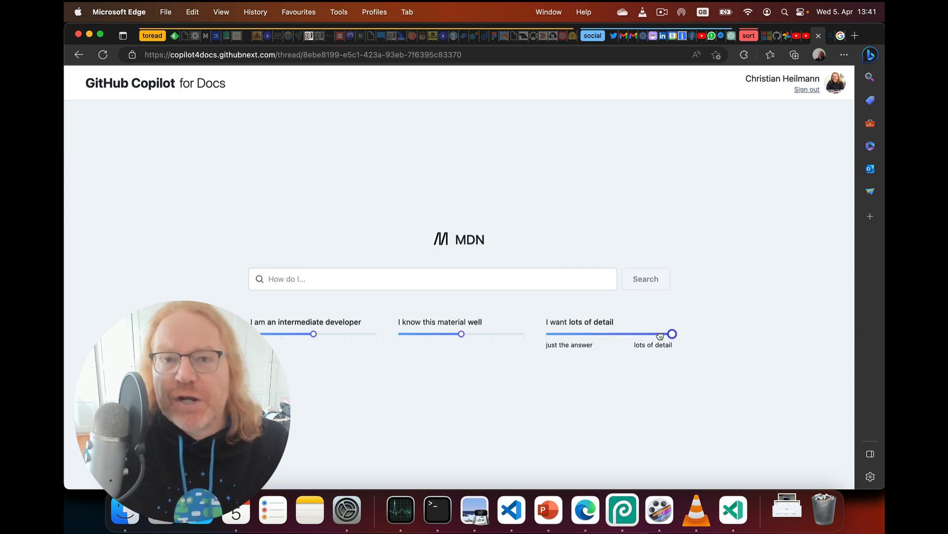
pyautogui.click(645, 278)
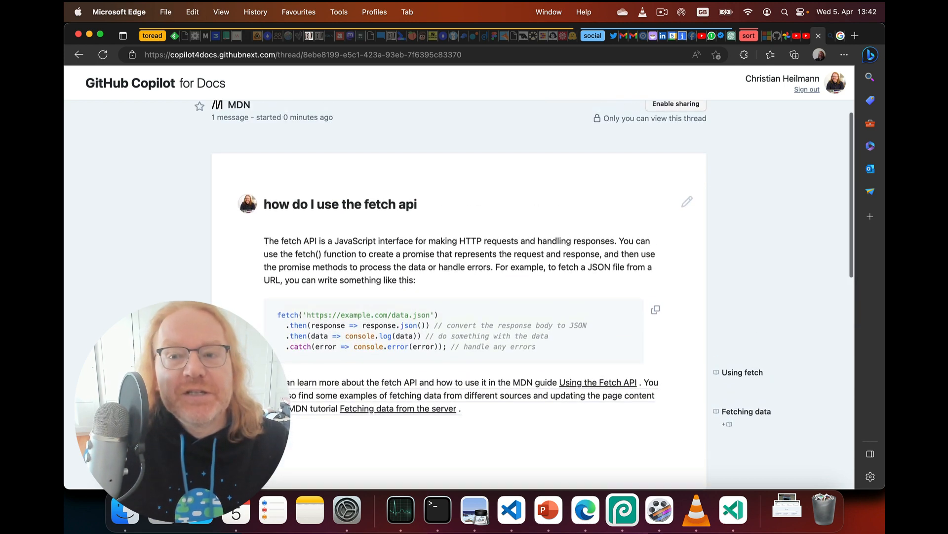
# - Search 'how do I use the fetch api' and scroll through the MDN-cited answer
pyautogui.click(655, 310)
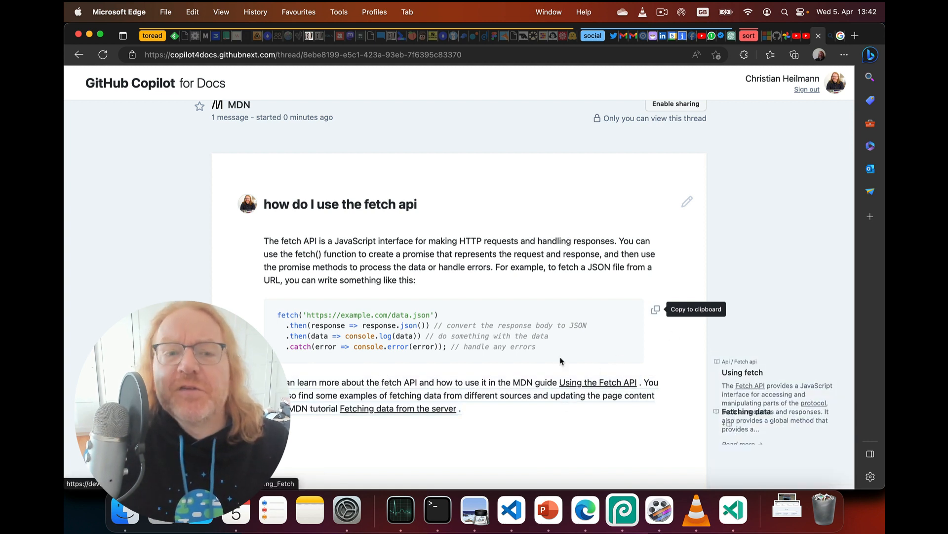
pyautogui.scroll(-3)
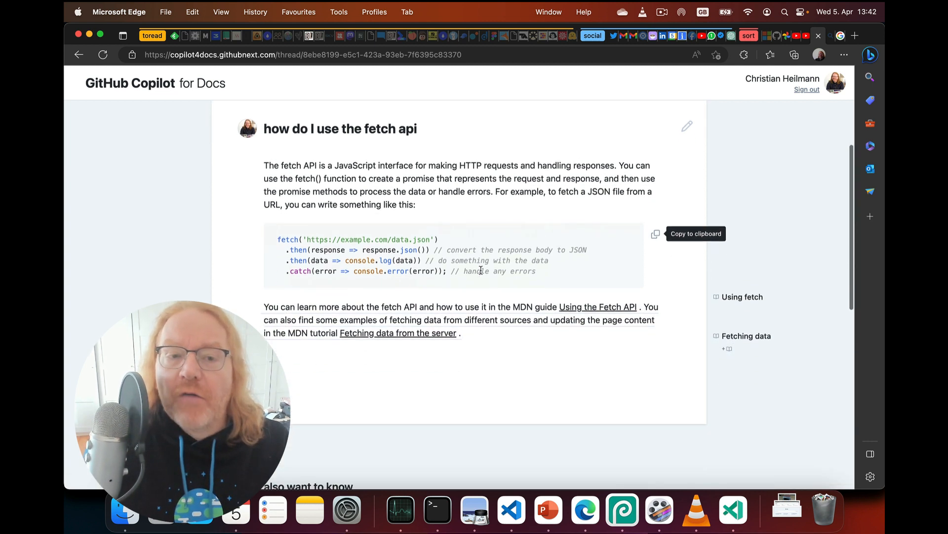